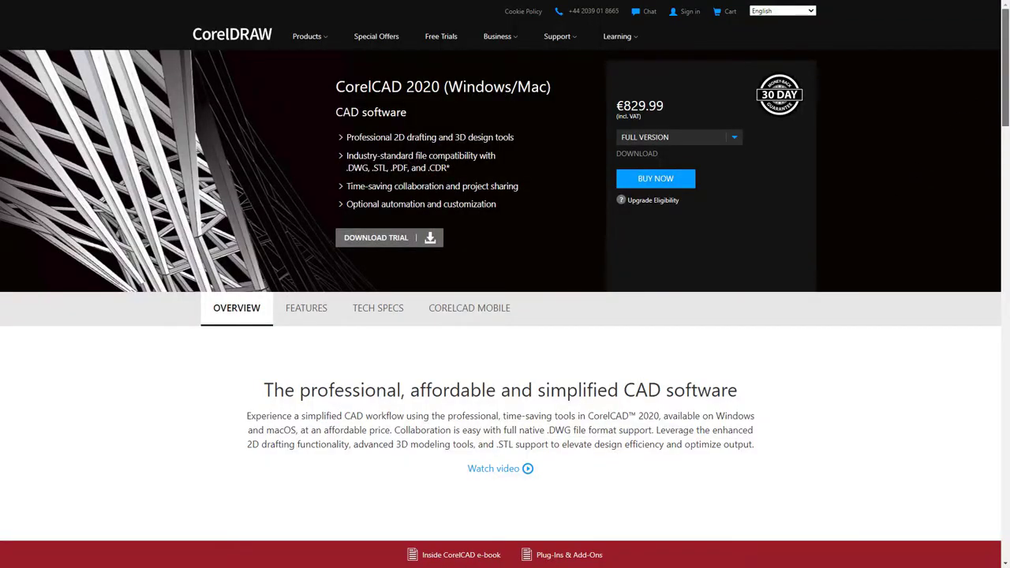
Scroll through the review page down to the CorelCAD 2020 section
scroll(down, 3)
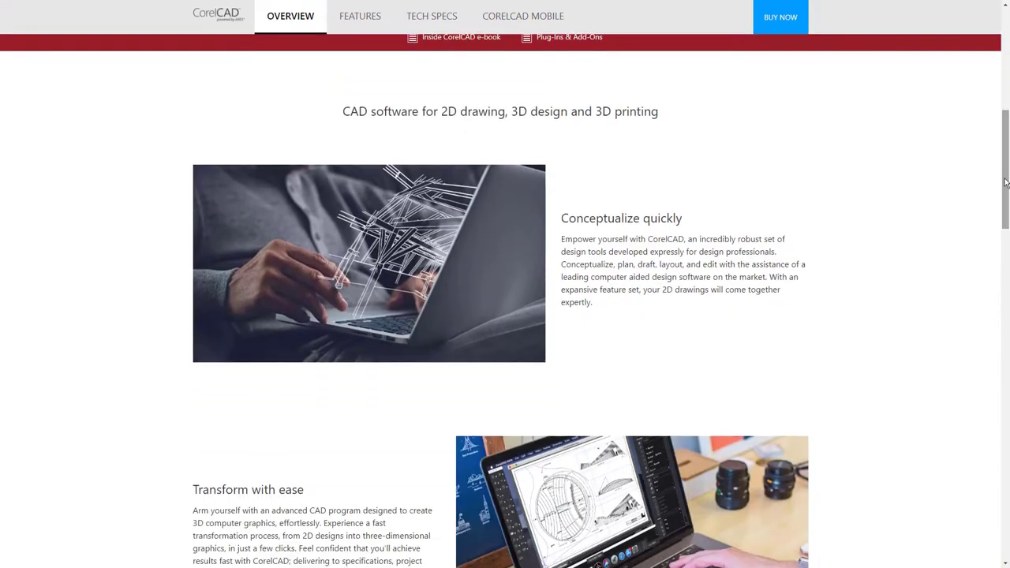
scroll(down, 3)
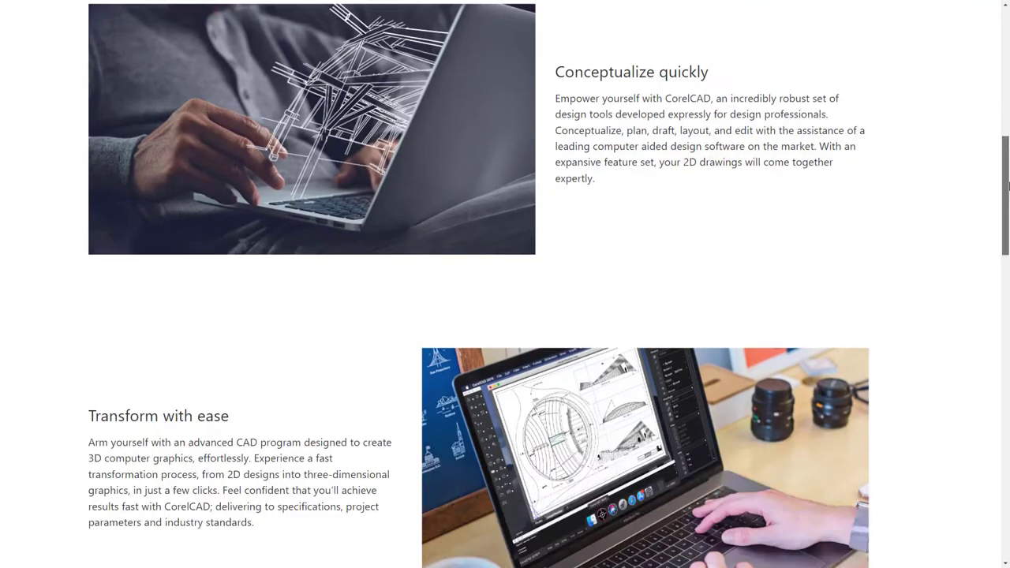
scroll(down, 3)
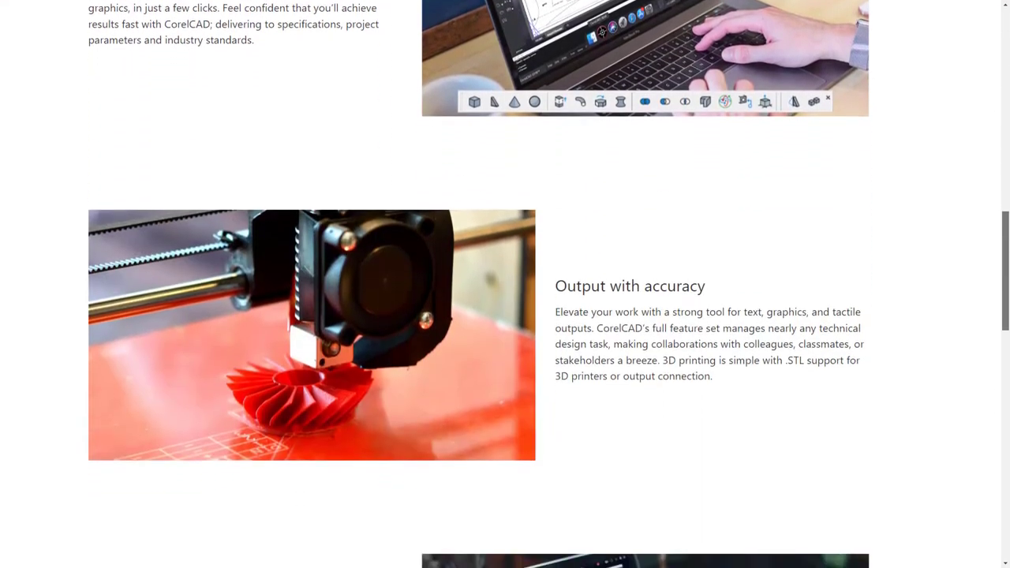
scroll(down, 3)
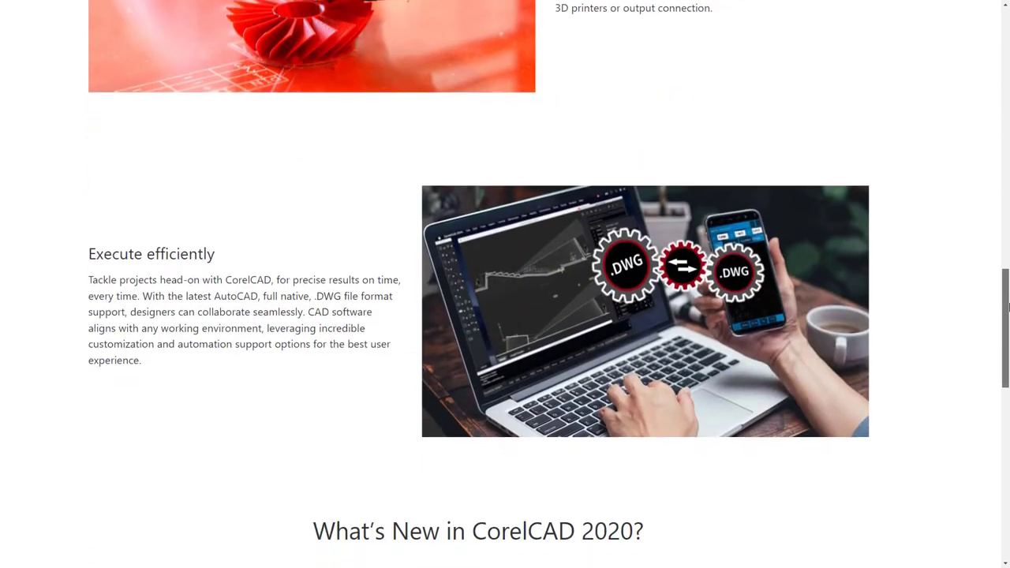
scroll(down, 3)
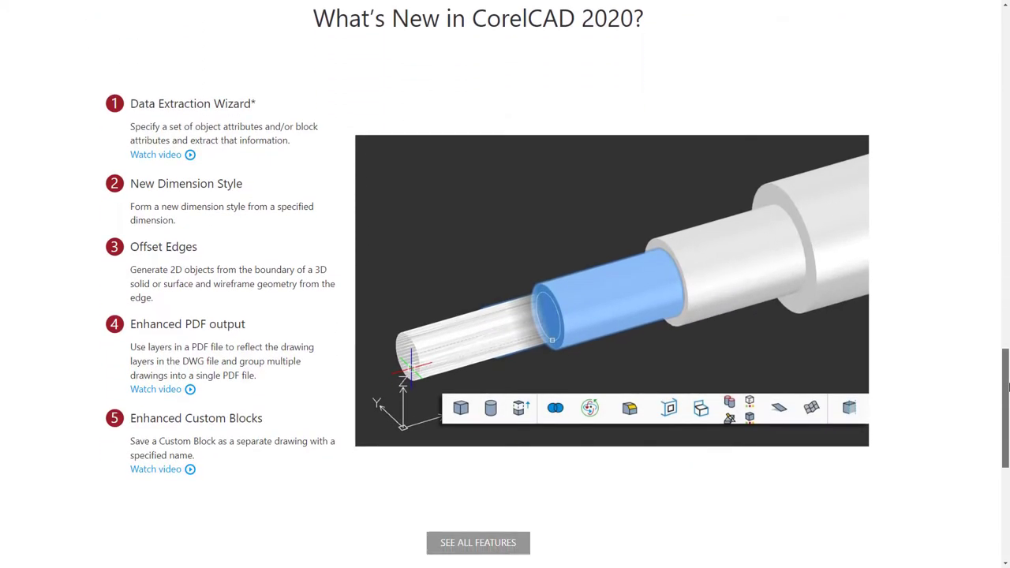
scroll(down, 3)
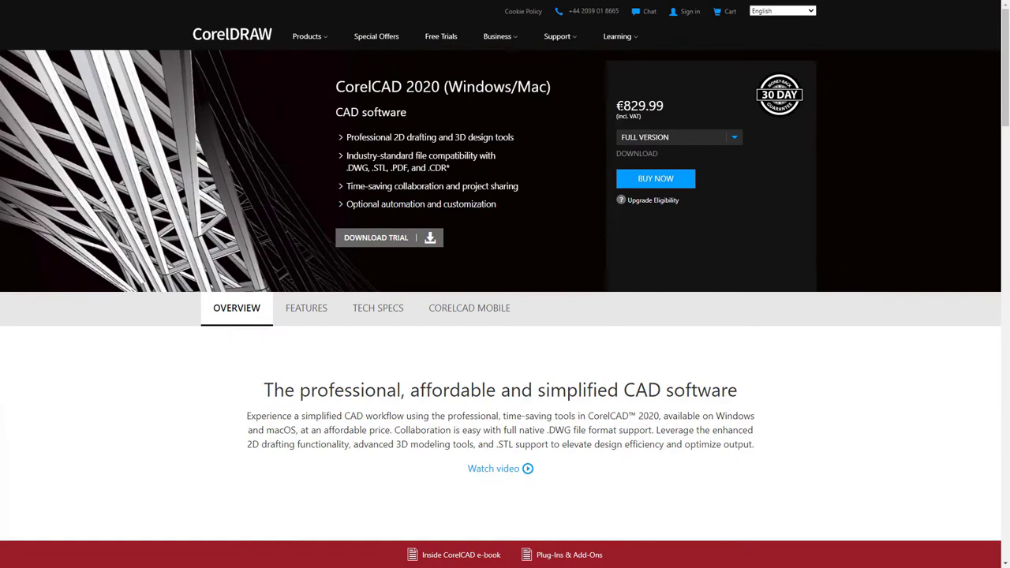
click(678, 136)
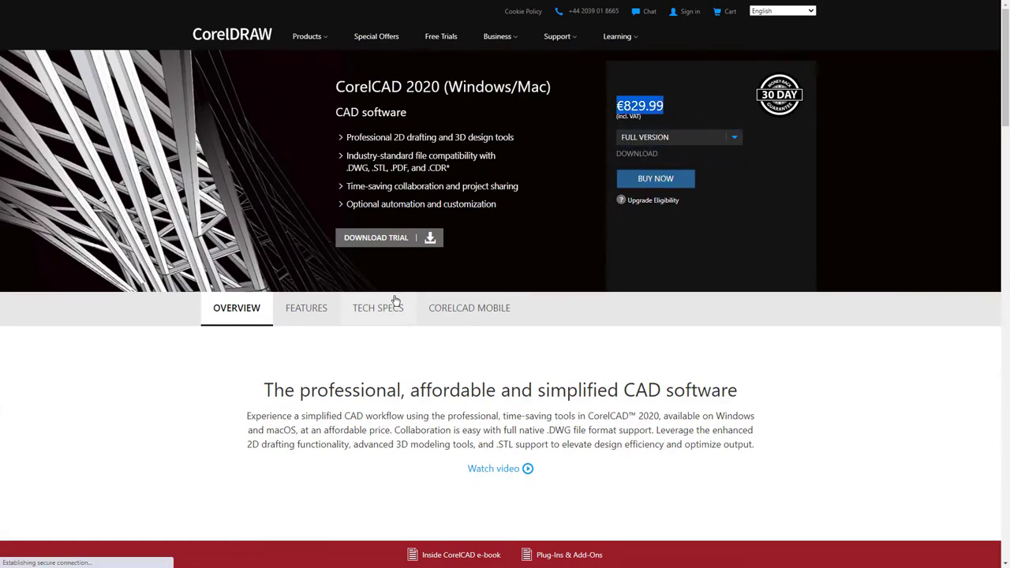
click(655, 177)
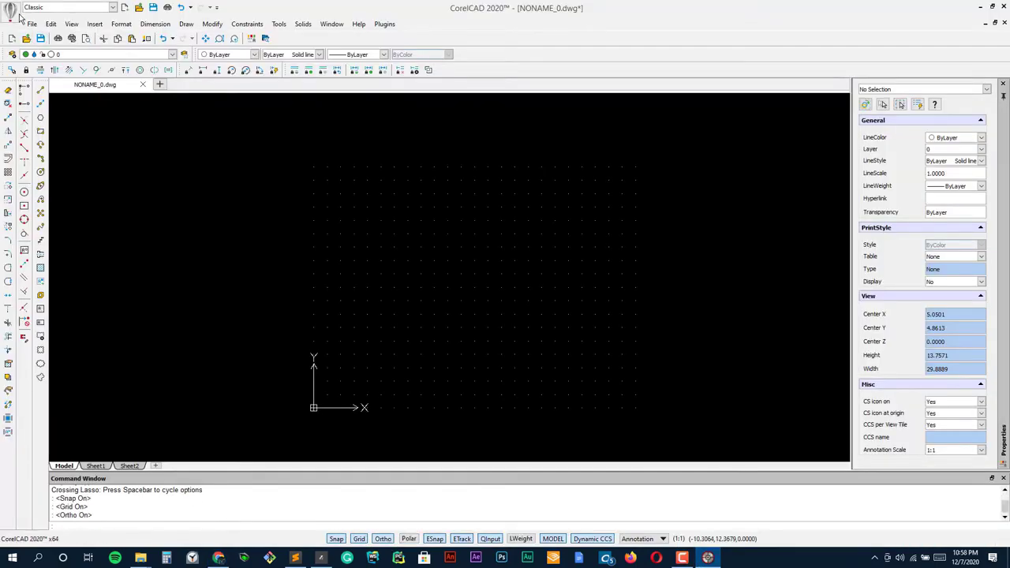
Cancel the Open Samples dialog, then begin a Chamfer by picking the first line
click(31, 24)
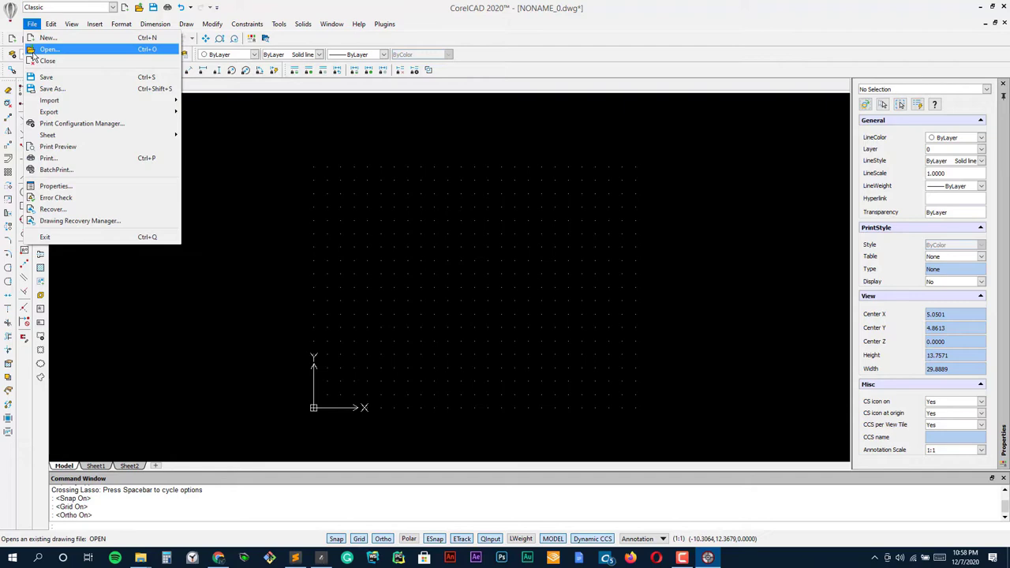
click(49, 49)
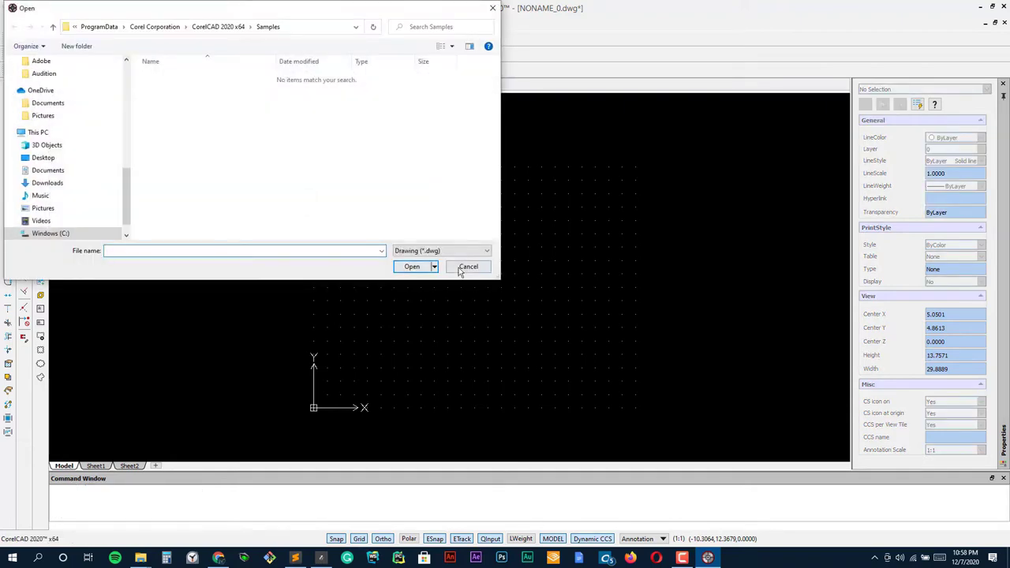
click(467, 265)
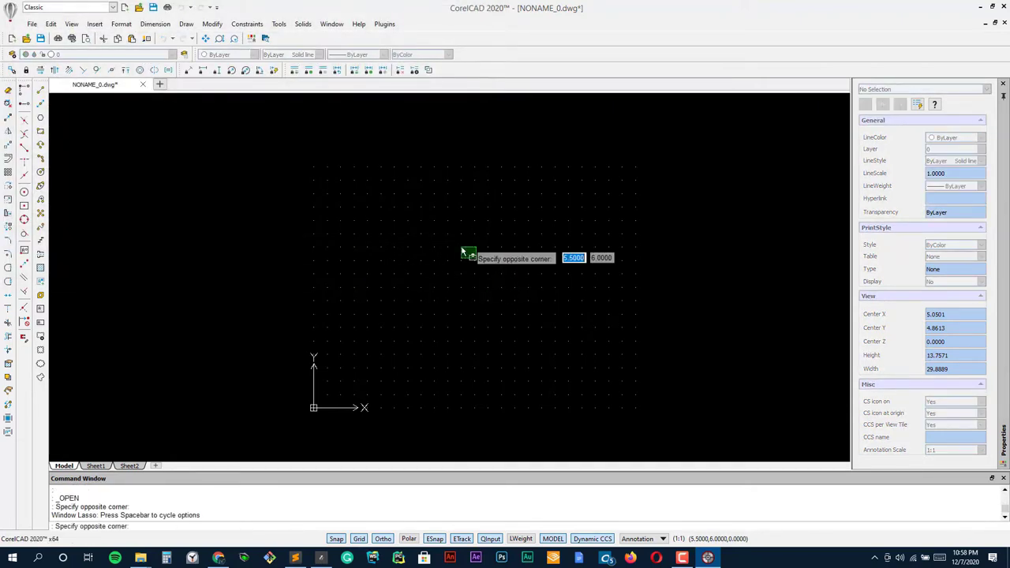
mouse_move(433, 318)
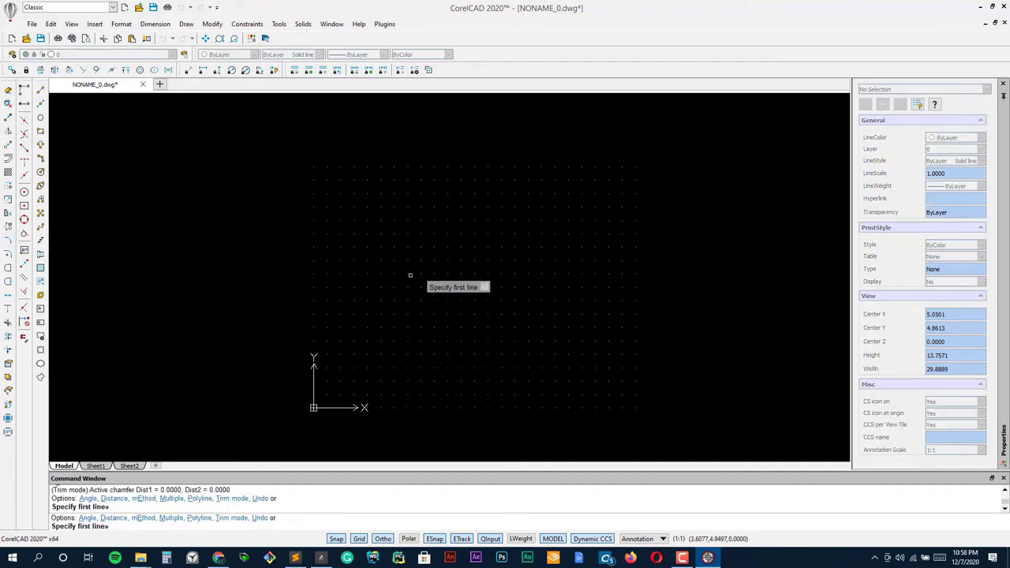
mouse_move(518, 276)
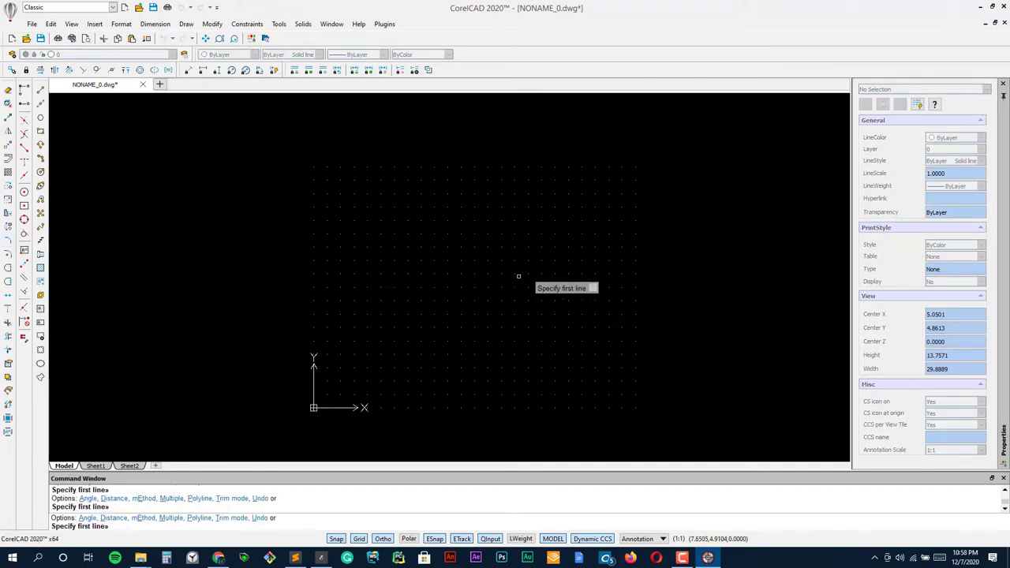
click(518, 276)
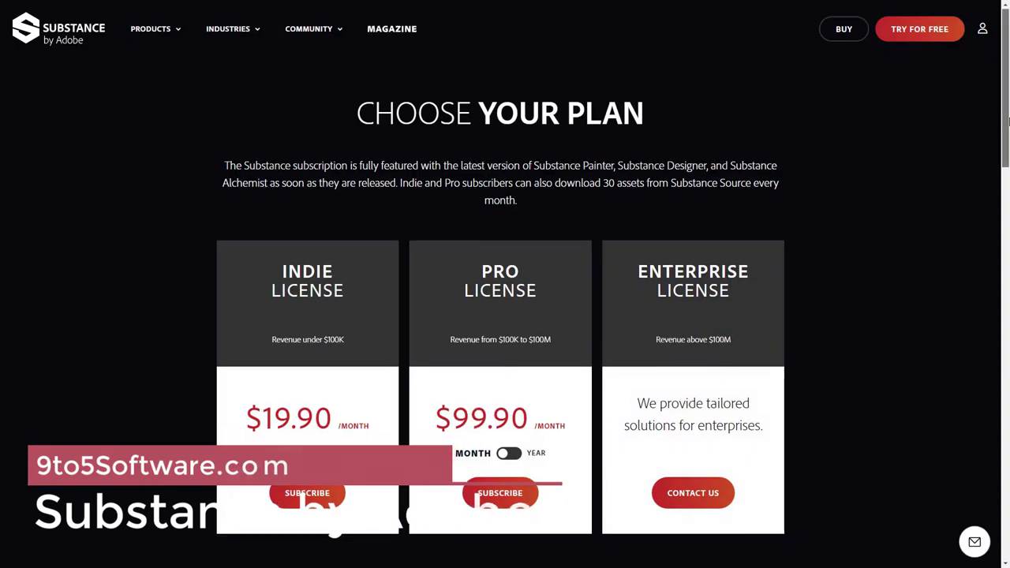
Switch Indie and Pro license prices to yearly ($219, $990) and reach the Education offers
scroll(down, 3)
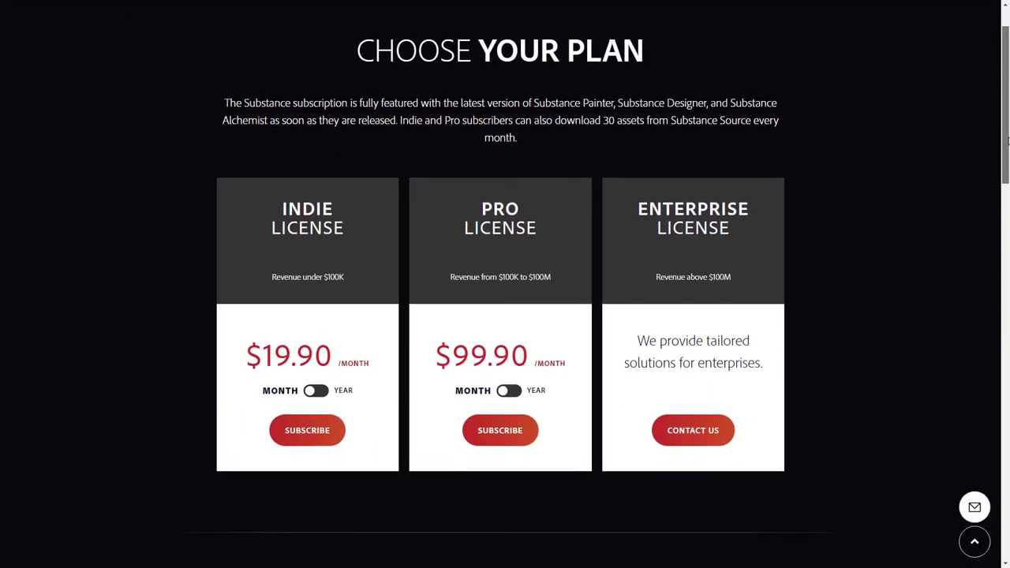
click(314, 391)
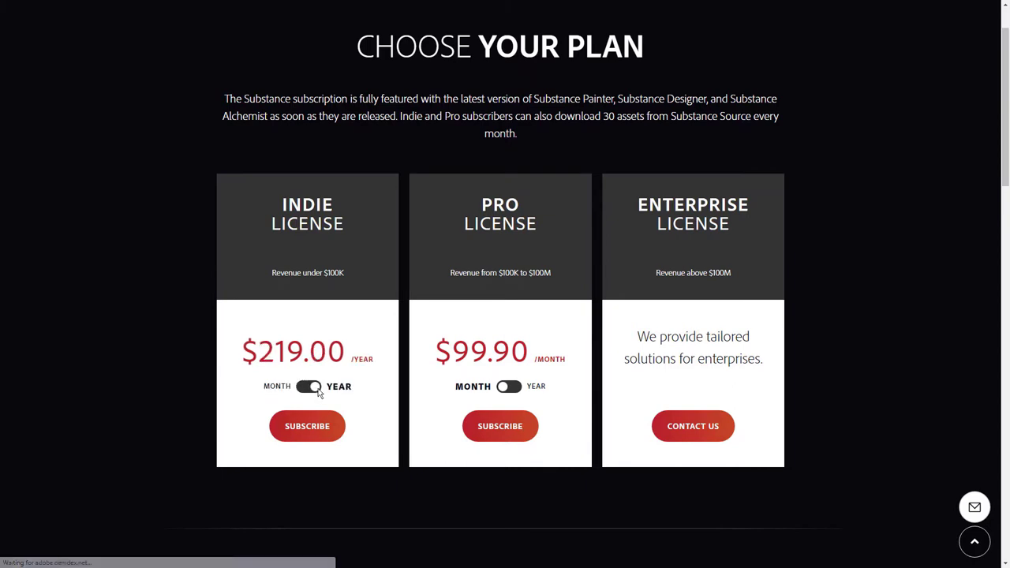
click(506, 387)
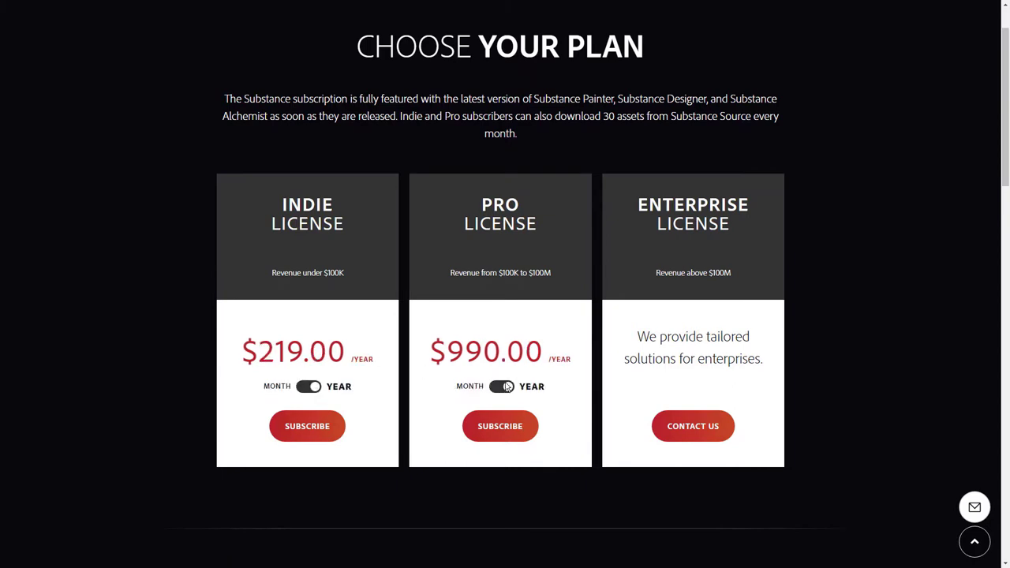
scroll(down, 3)
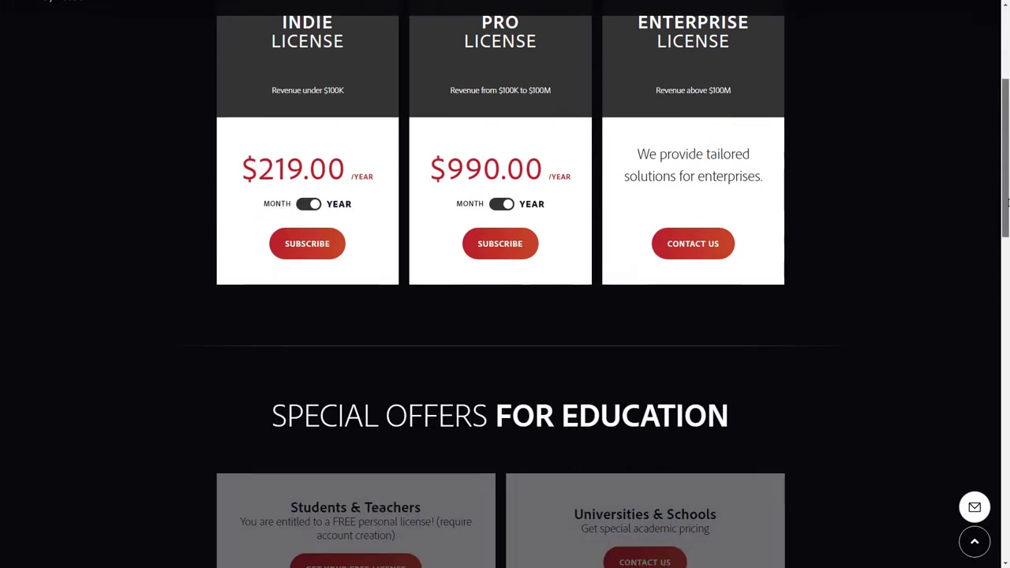
scroll(down, 3)
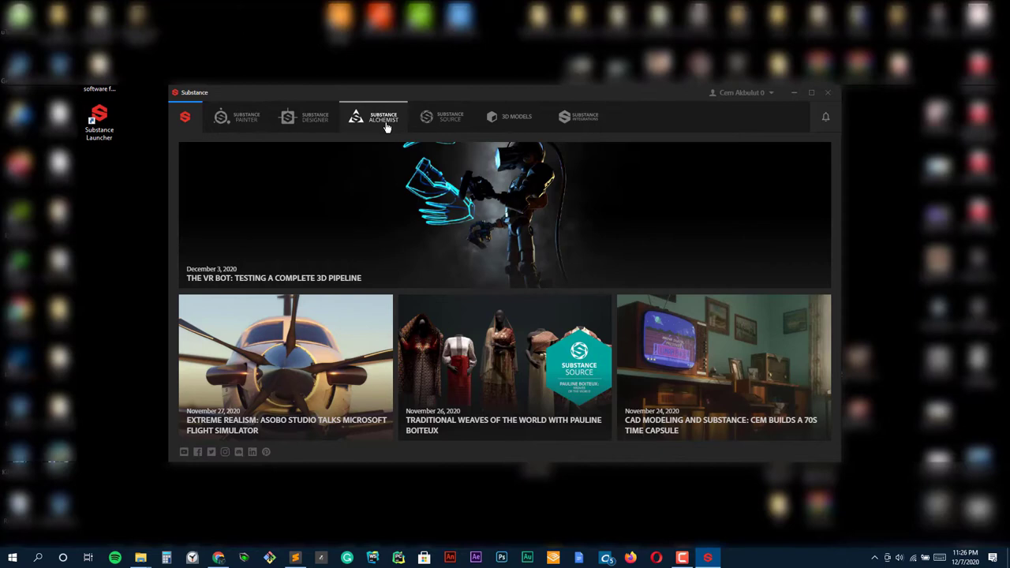
Open the Scifi Girl v.01 model from the 3D Models library
click(515, 117)
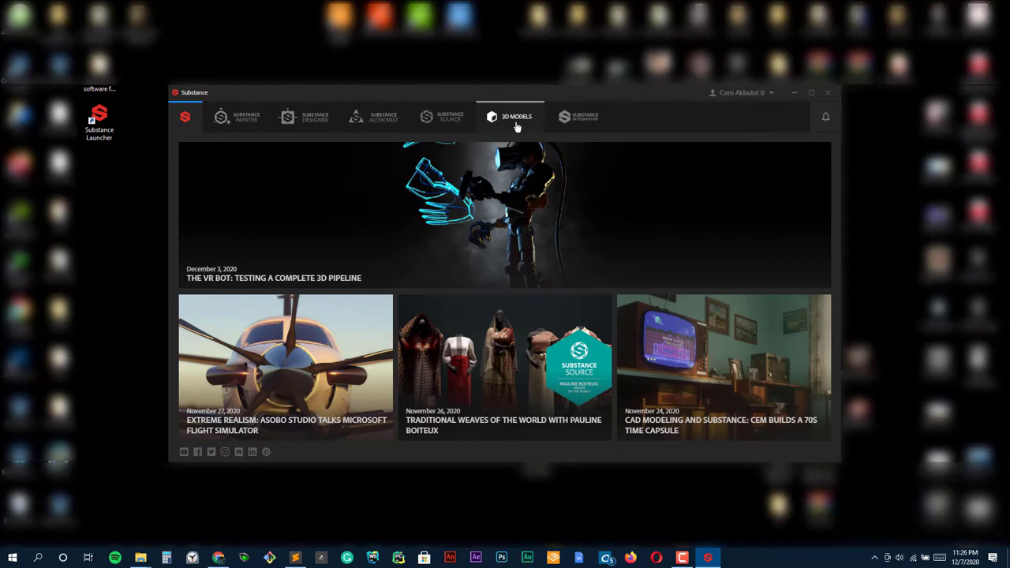
click(516, 117)
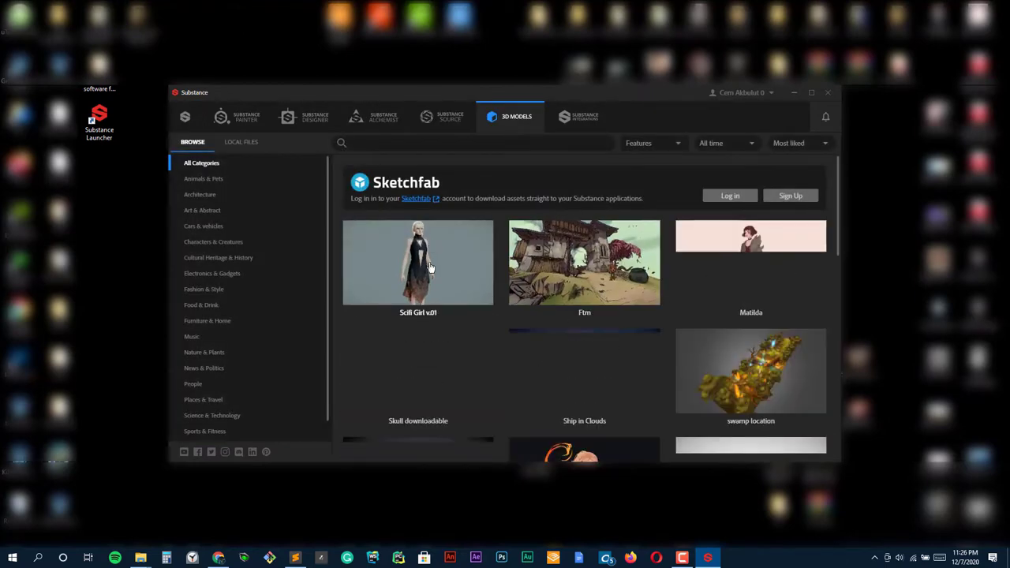
click(416, 261)
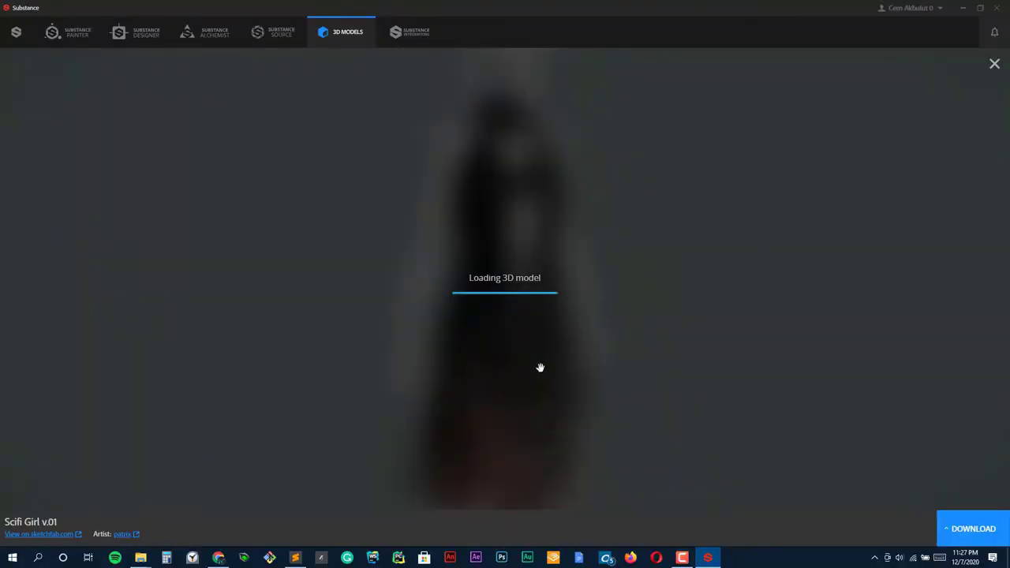
mouse_move(552, 375)
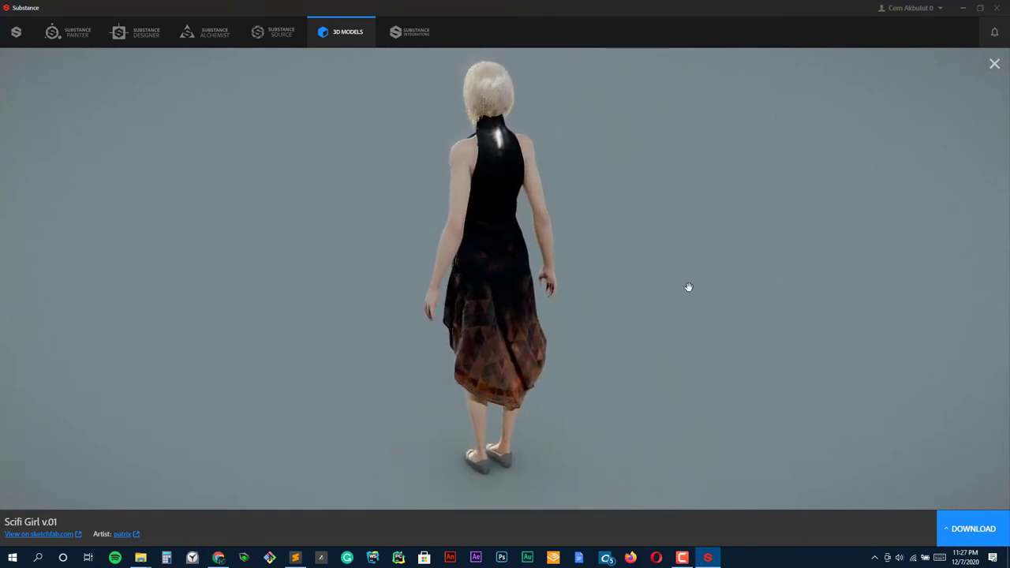
Orbit the Scifi Girl model to view it from the side and below
drag(688, 287, 552, 271)
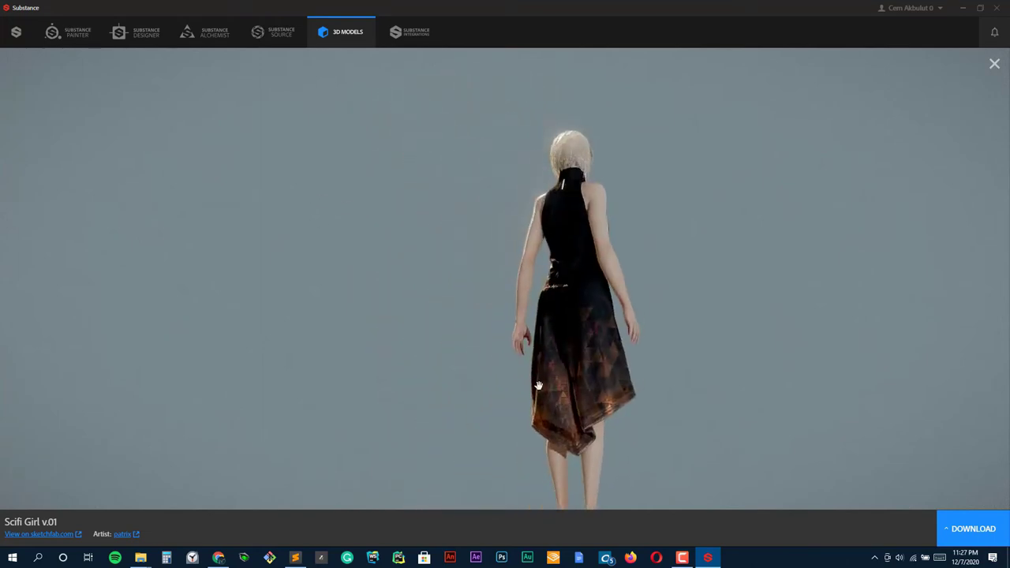
drag(539, 385, 380, 314)
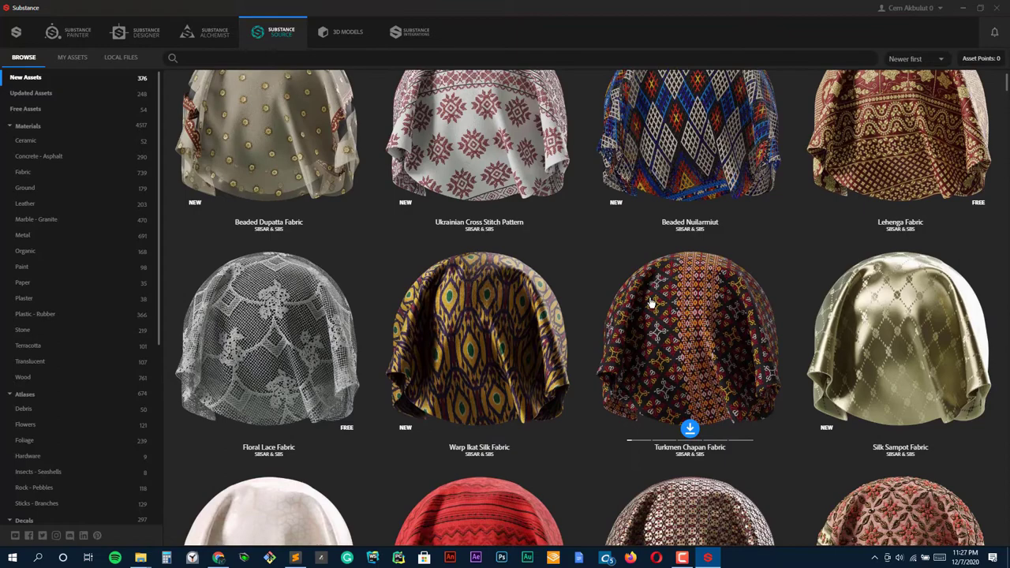
Open the Turkmen Embroidered Fabric material's full preview from the fabric grid
scroll(down, 3)
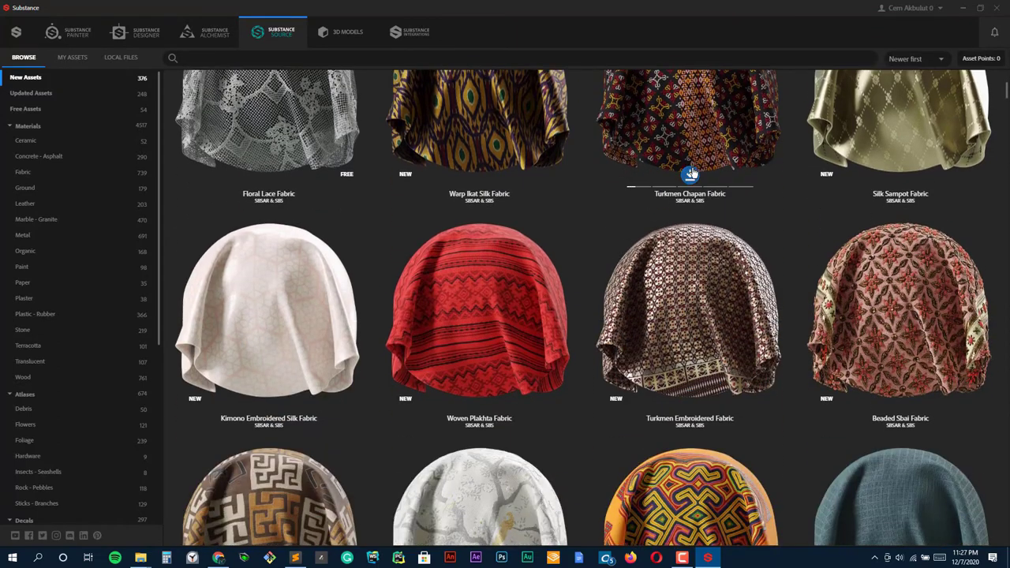
scroll(down, 3)
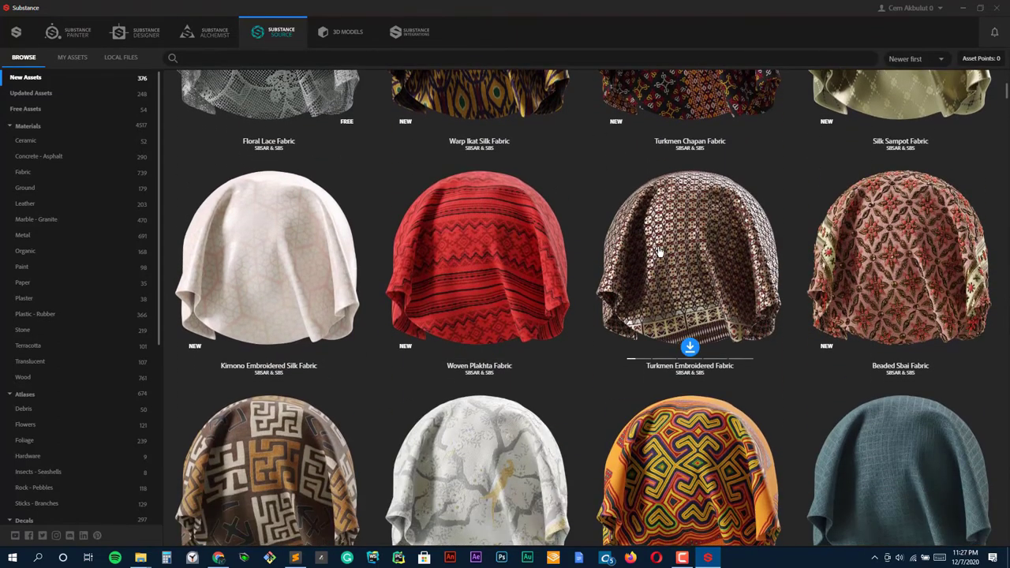
click(689, 259)
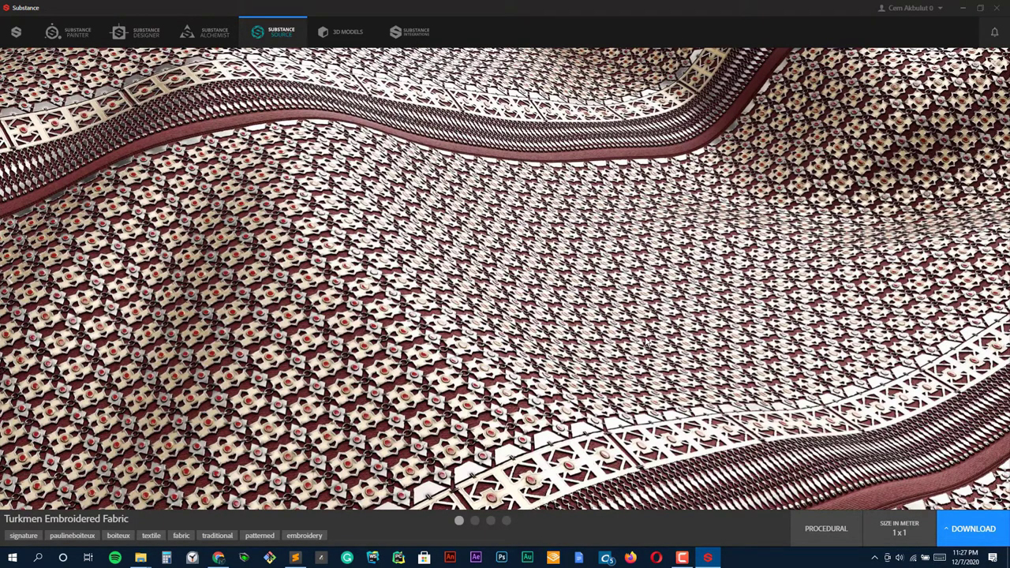
mouse_move(864, 533)
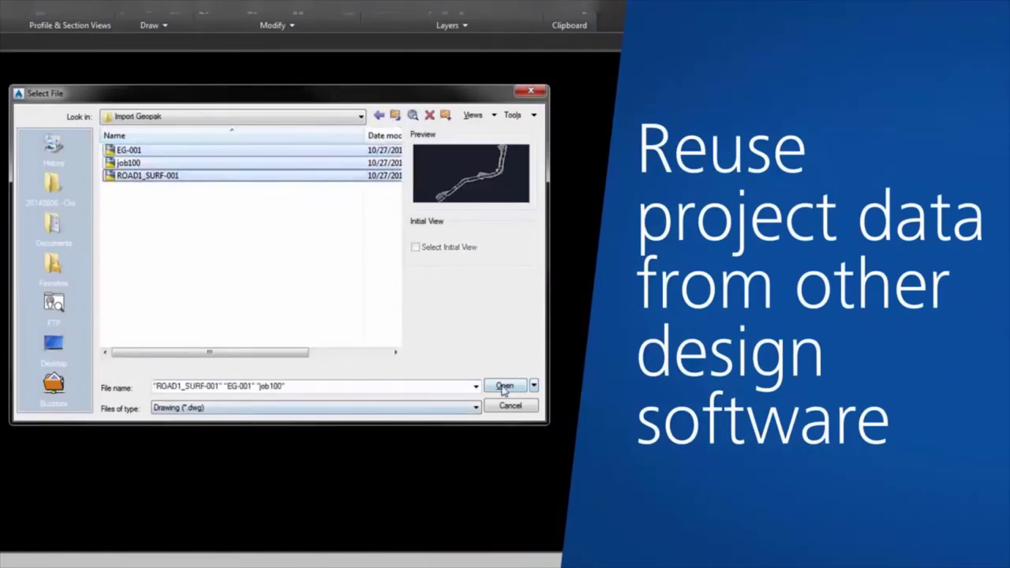
Open the EG-001, job100 and ROAD1_SURF-001 drawings and export the model for GENIO
click(503, 385)
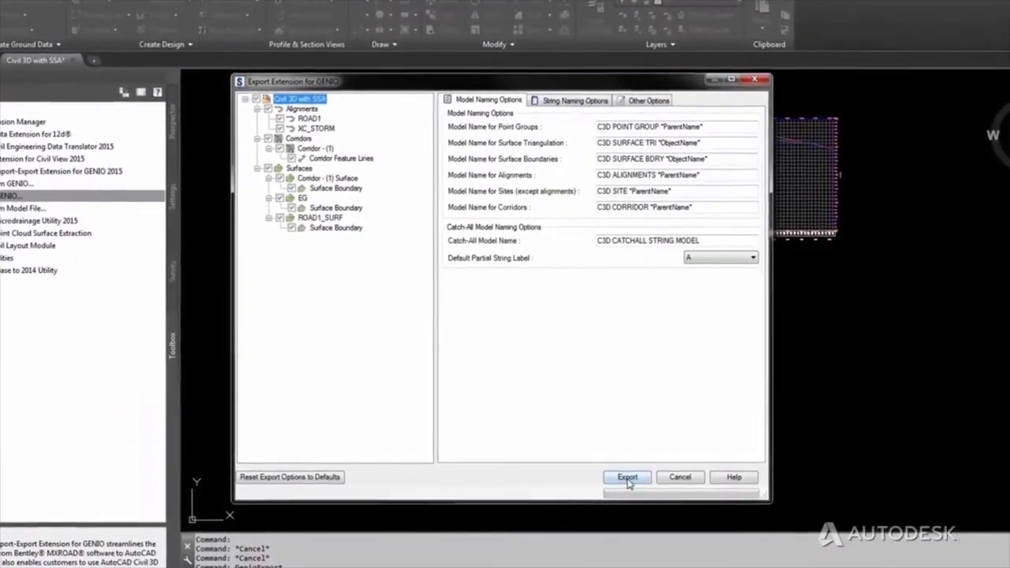
click(627, 476)
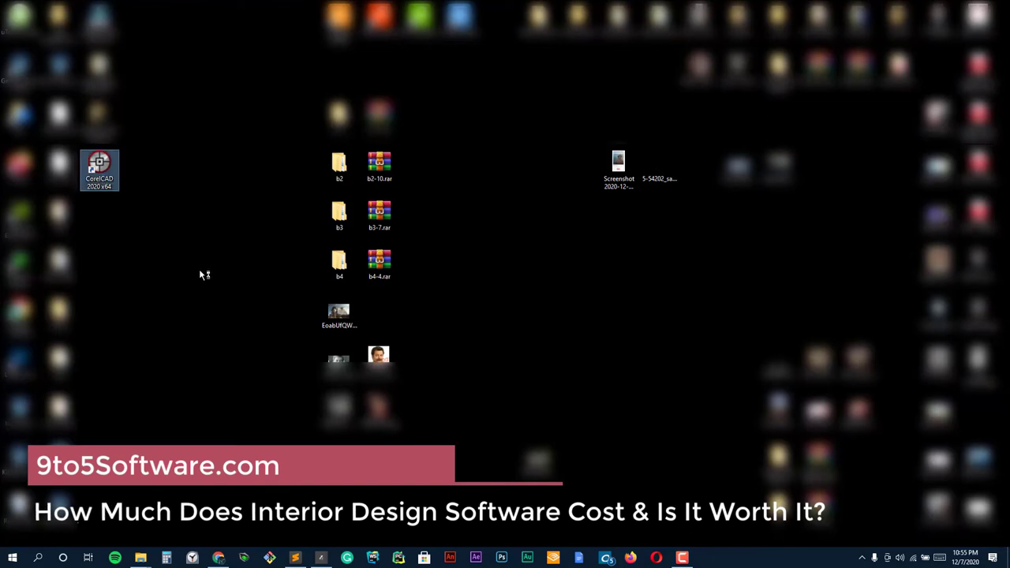
Launch CorelCAD 2020 from the desktop and run it unregistered in demo mode
double_click(100, 169)
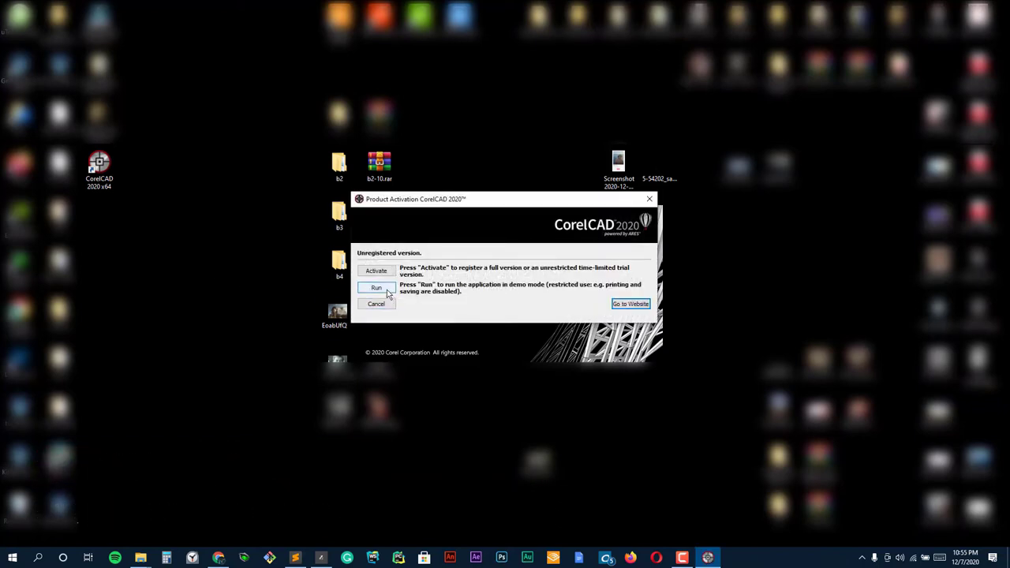
click(376, 287)
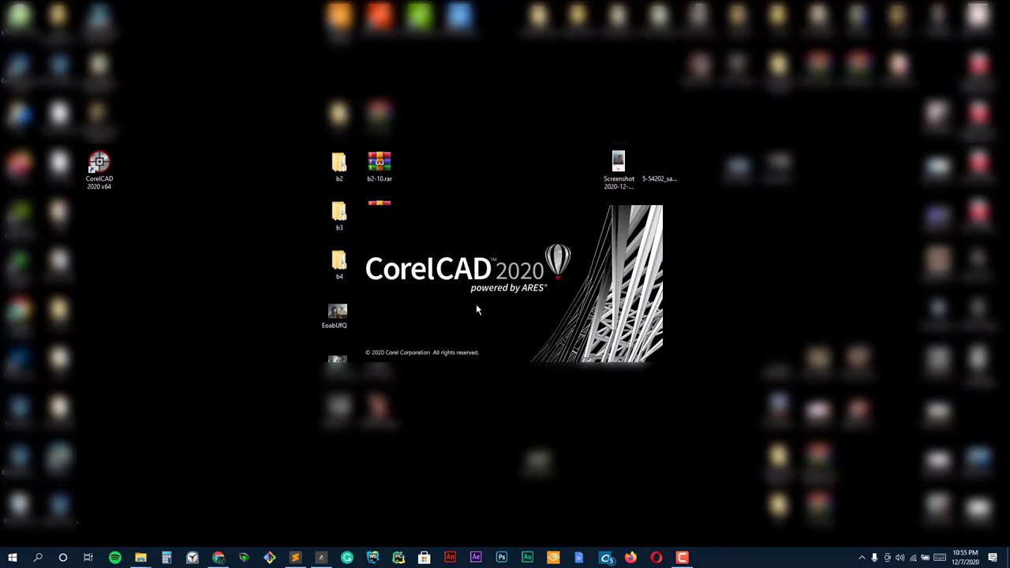
mouse_move(477, 301)
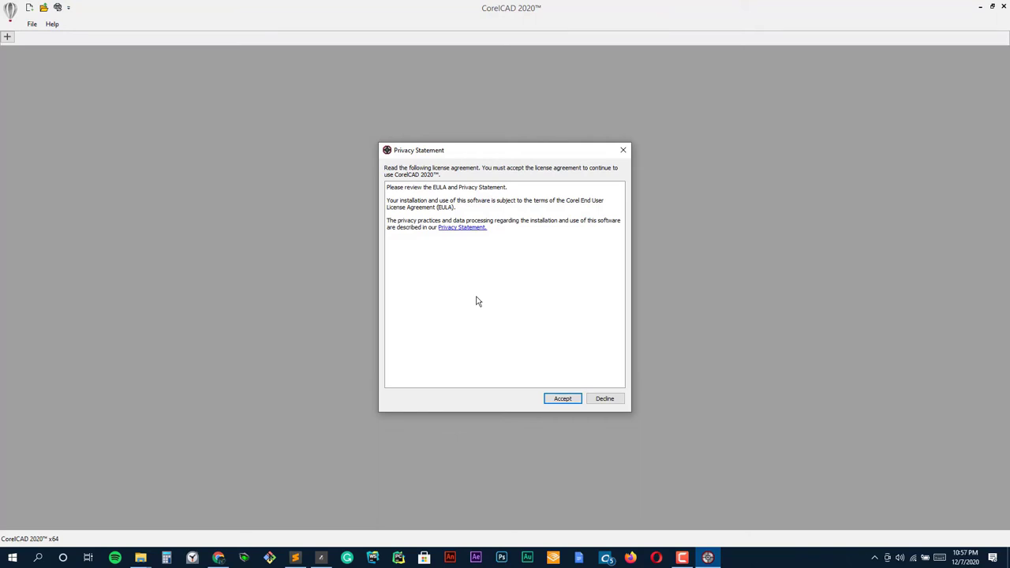
Accept the privacy statement and license, and decline the customer involvement program
click(460, 228)
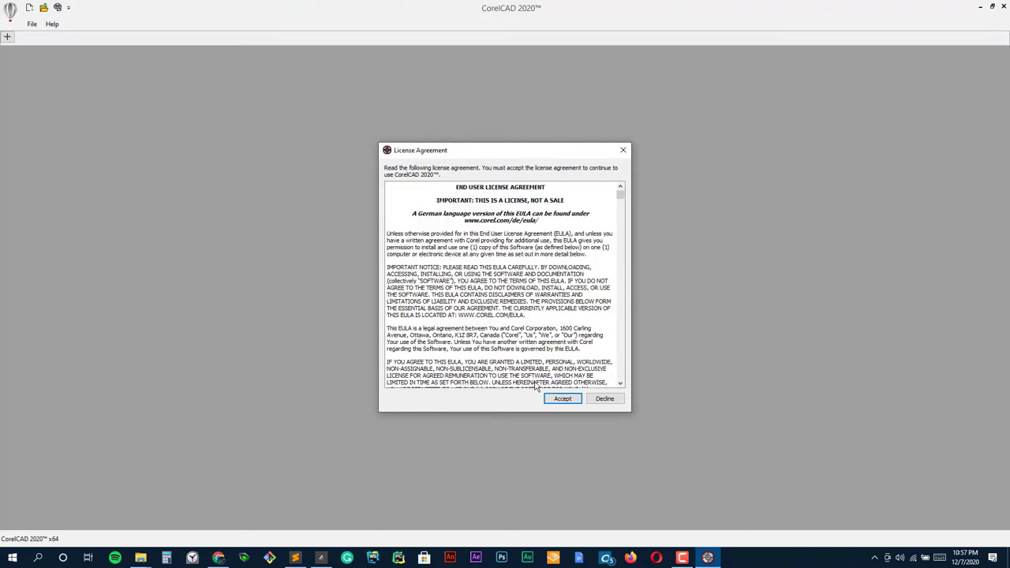
click(562, 397)
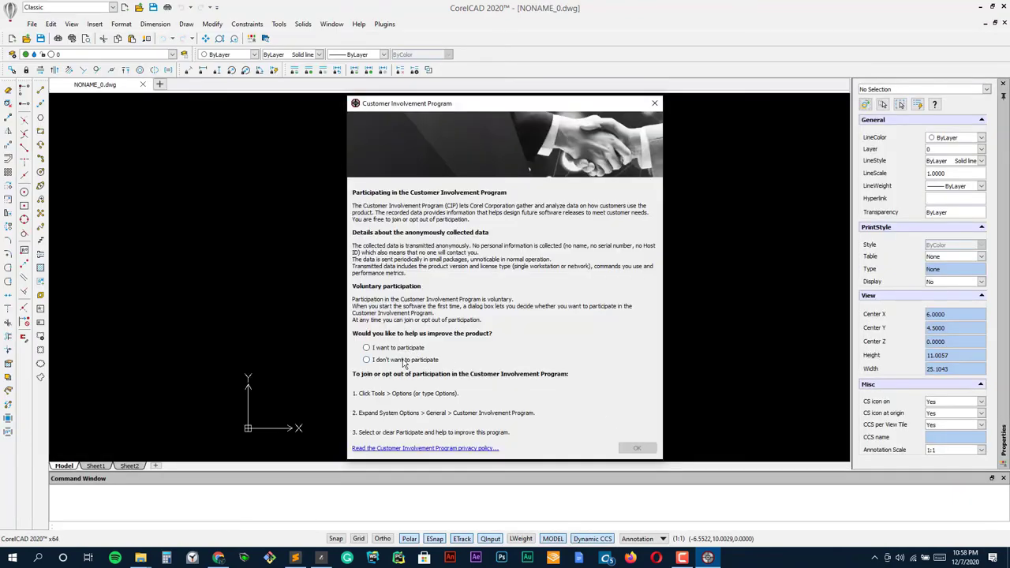
click(653, 102)
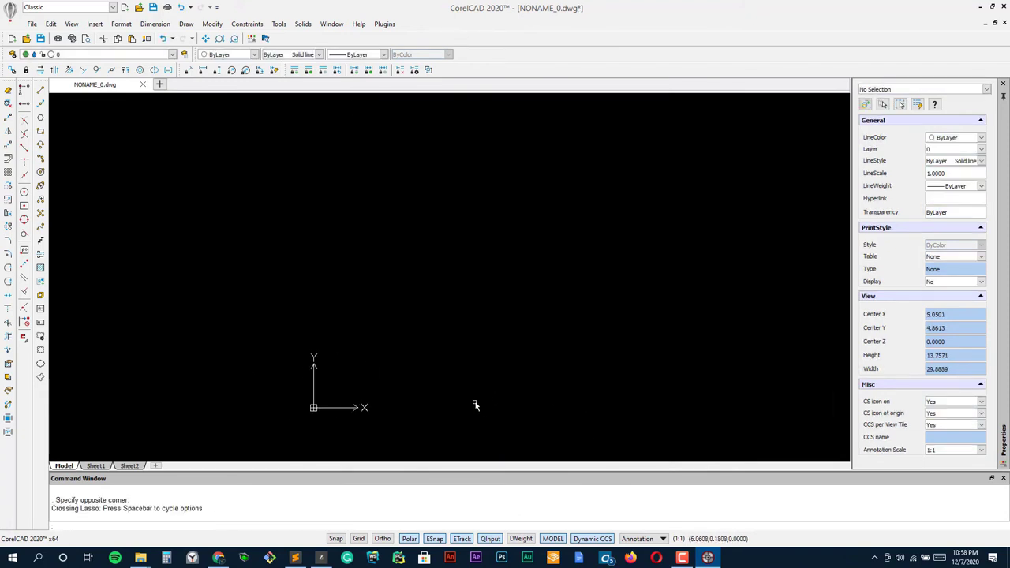
Switch on Snap, Grid and Ortho so grid dots cover the empty drawing
click(358, 540)
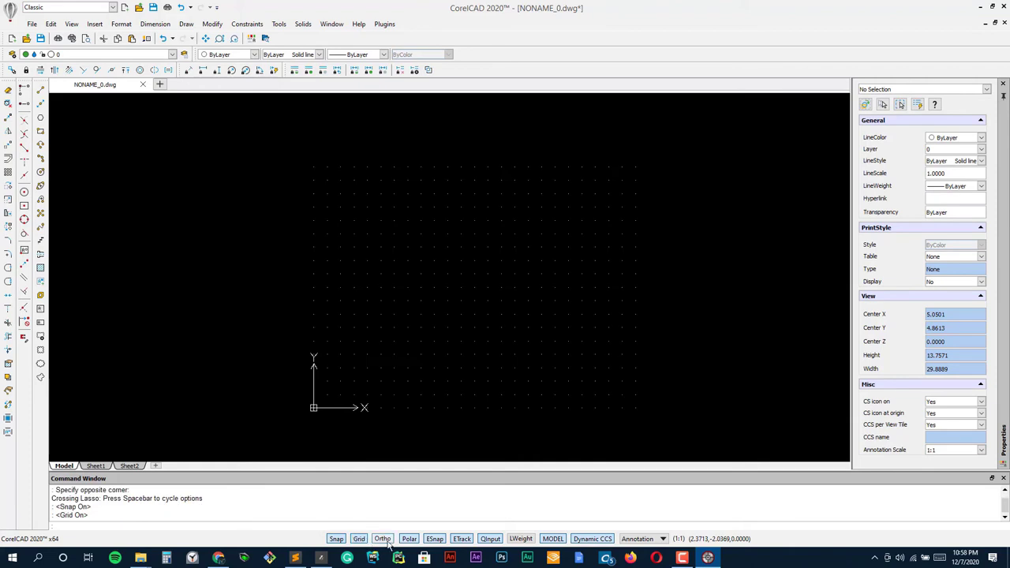
click(31, 24)
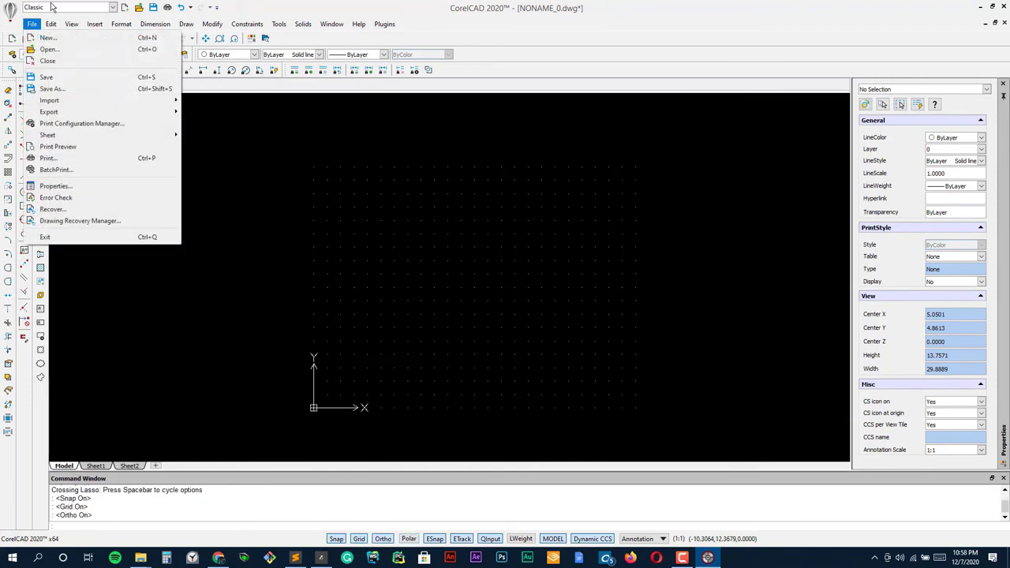
click(234, 177)
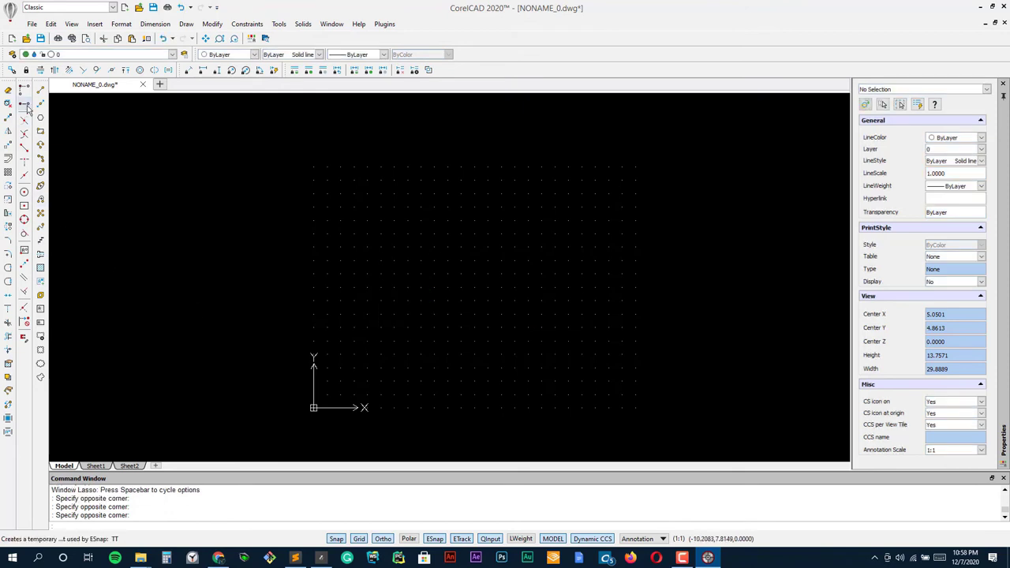
mouse_move(9, 240)
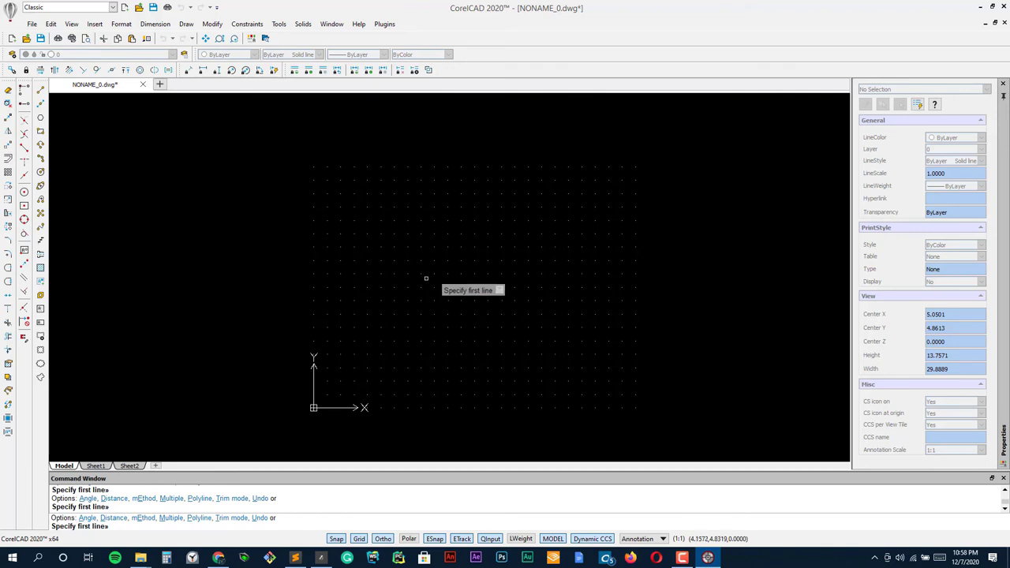
mouse_move(518, 276)
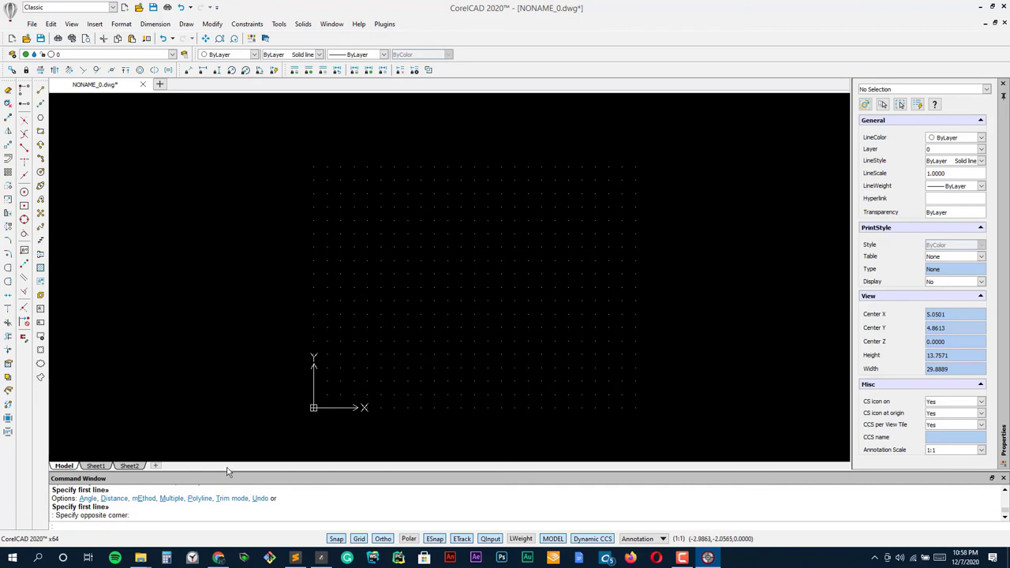
mouse_move(435, 30)
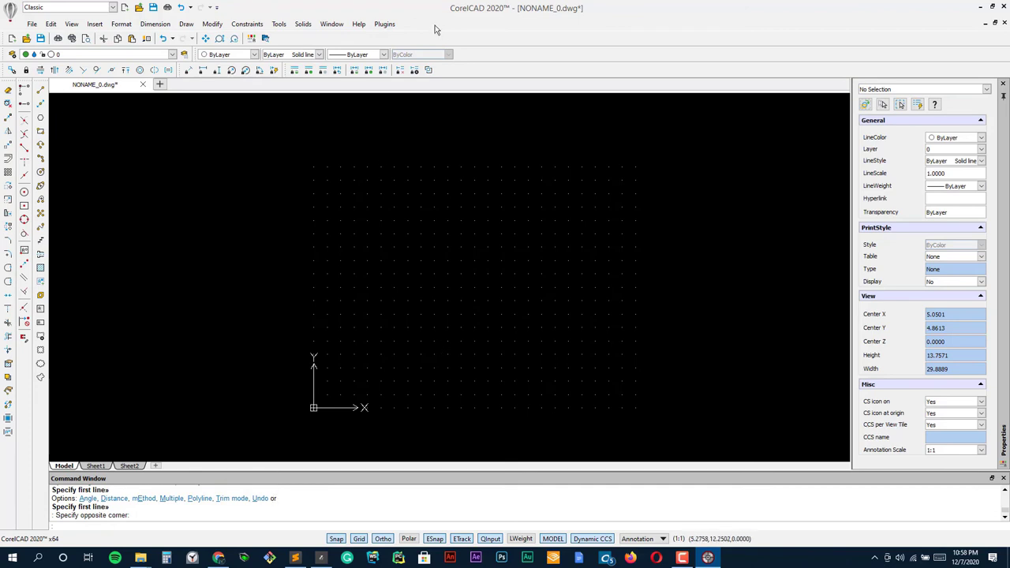
Start a solid Box from the Solids menu and place its rectangular base
click(332, 24)
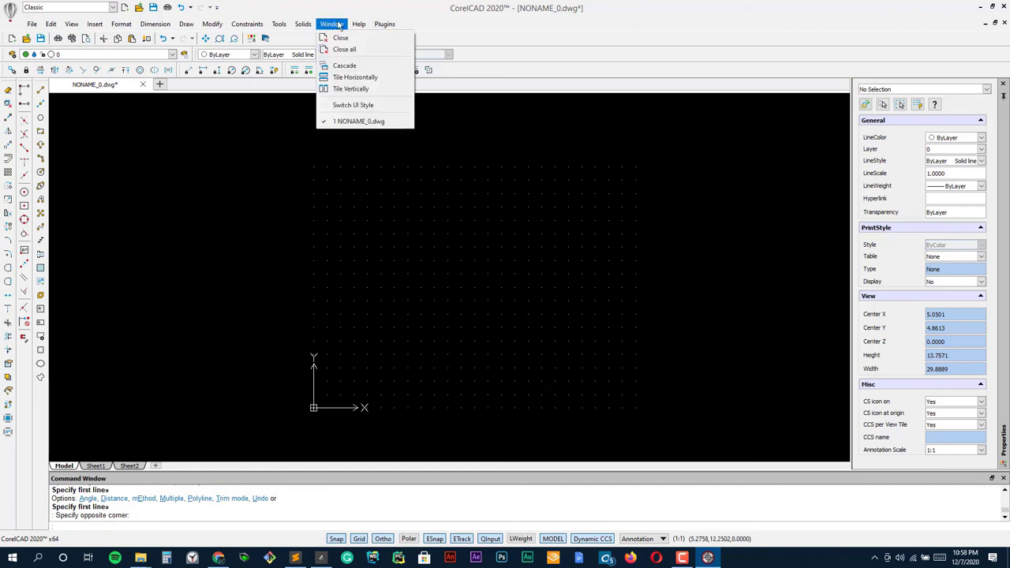
click(303, 23)
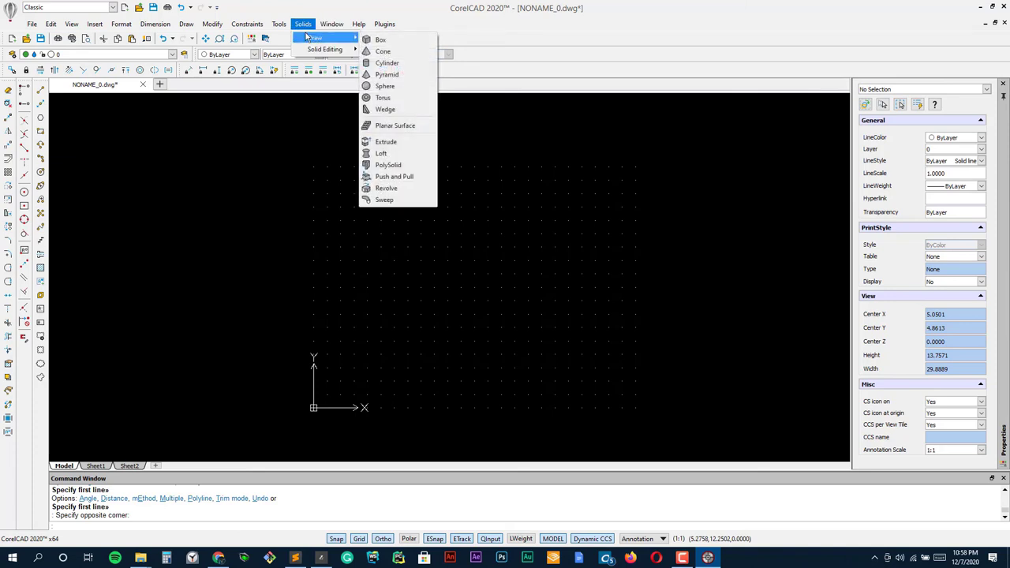
click(382, 40)
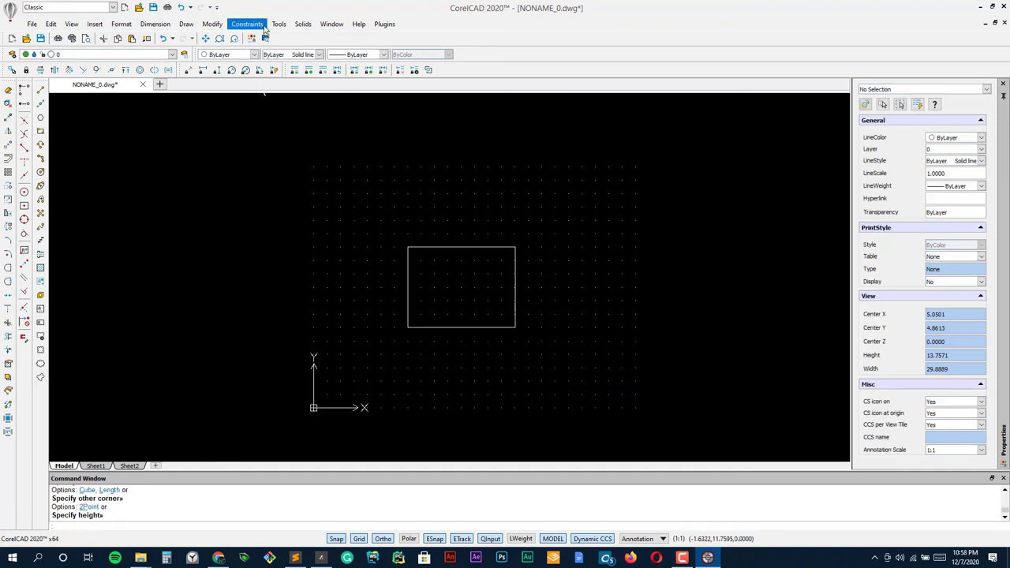
Browse the Draw and Dimension menus and bring up File > Import formats
click(186, 24)
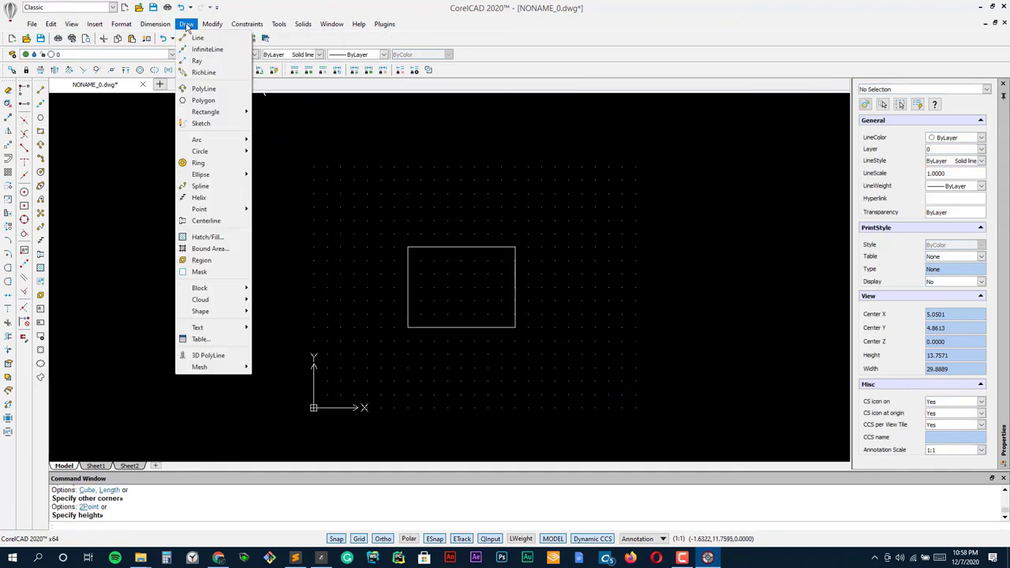
click(155, 24)
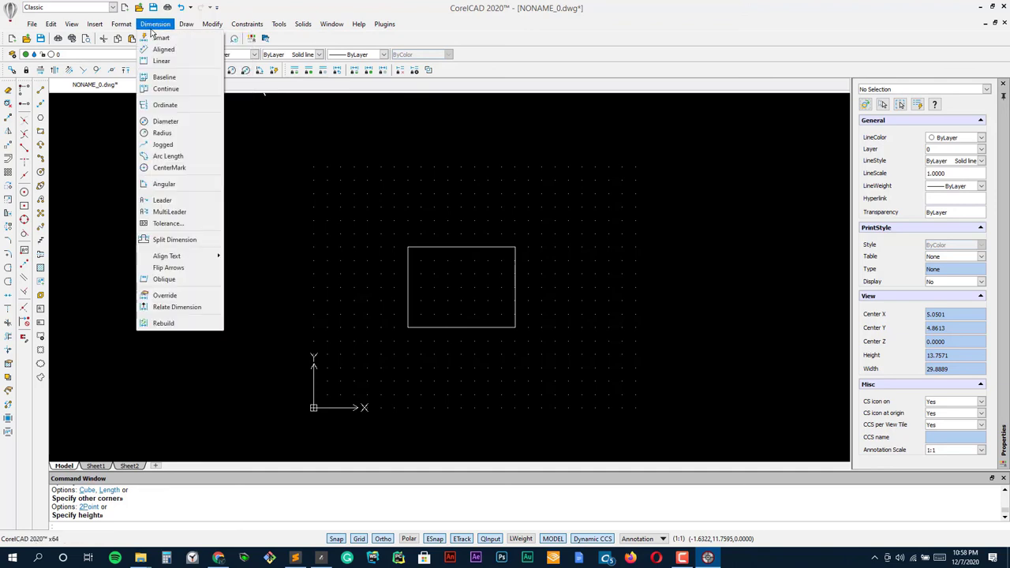
click(32, 24)
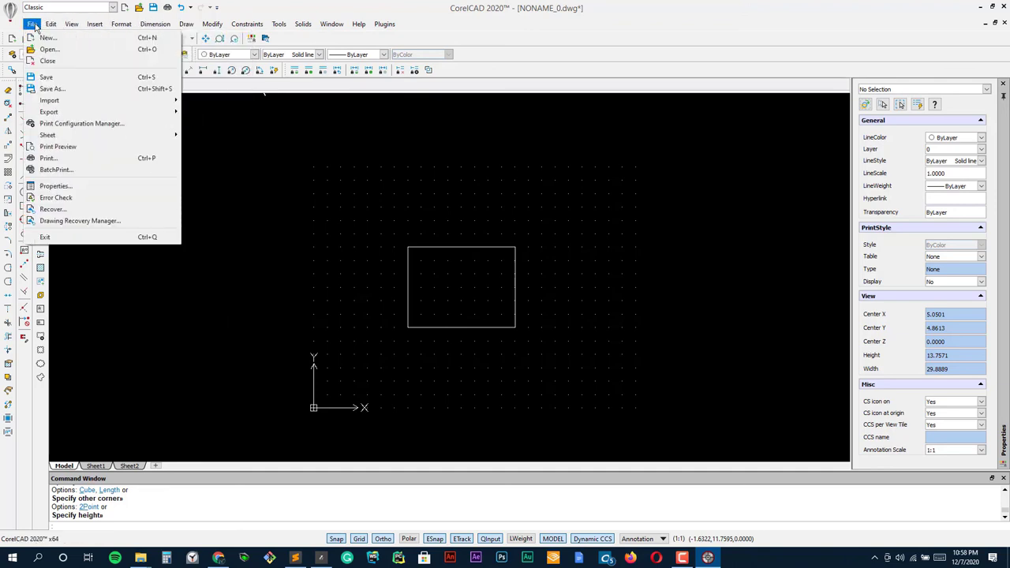
mouse_move(49, 101)
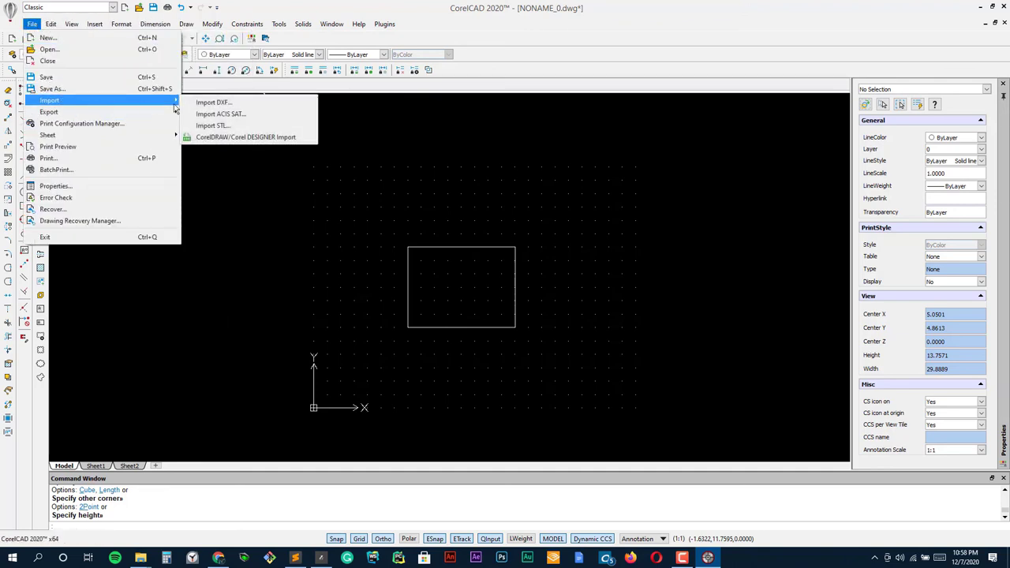